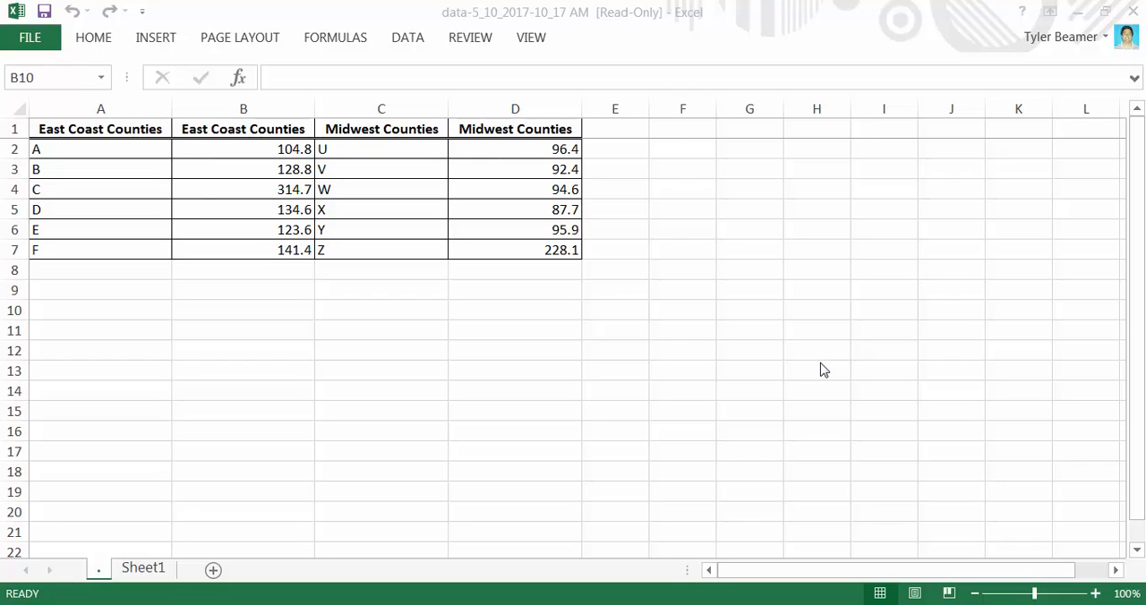
mouse_move(927, 405)
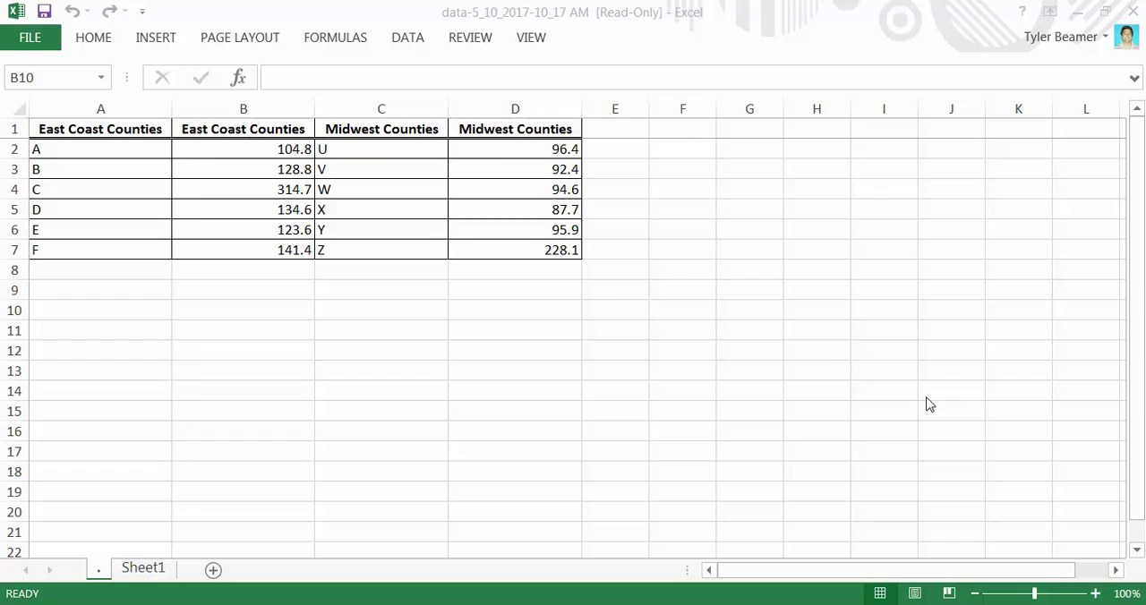
Select cell B10 and zoom the sheet to about 130% so the county table appears larger
left_click(244, 310)
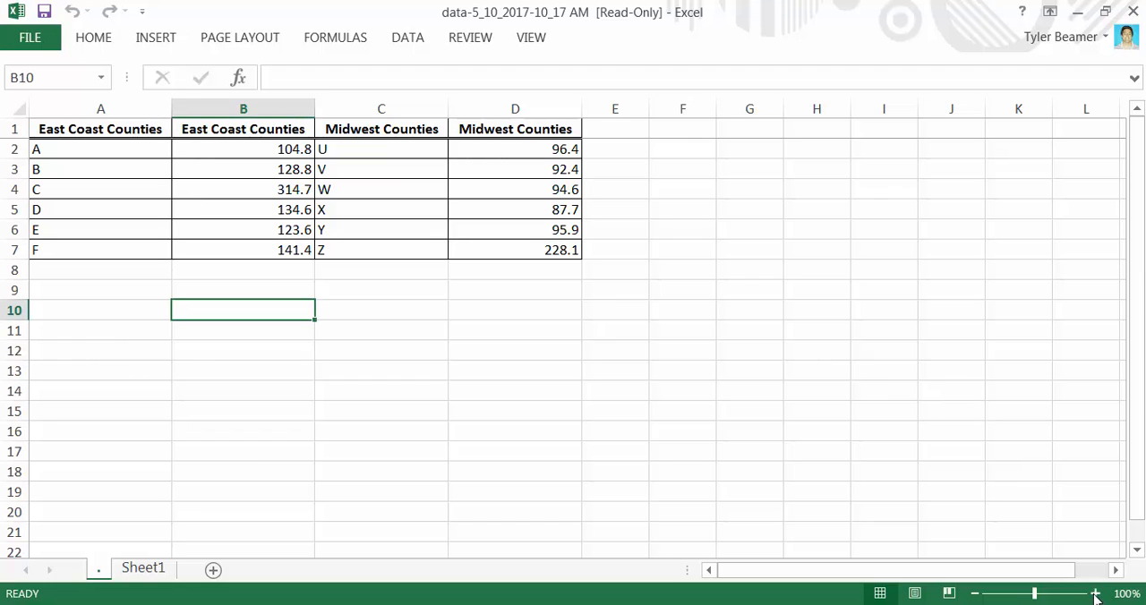
left_click(1096, 591)
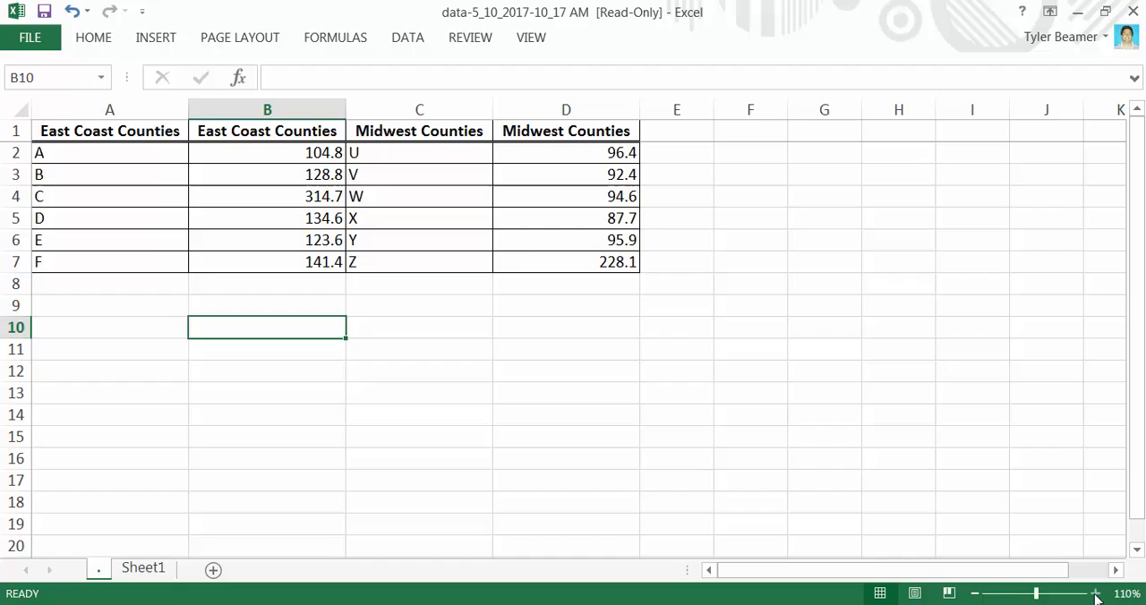
left_click(1092, 591)
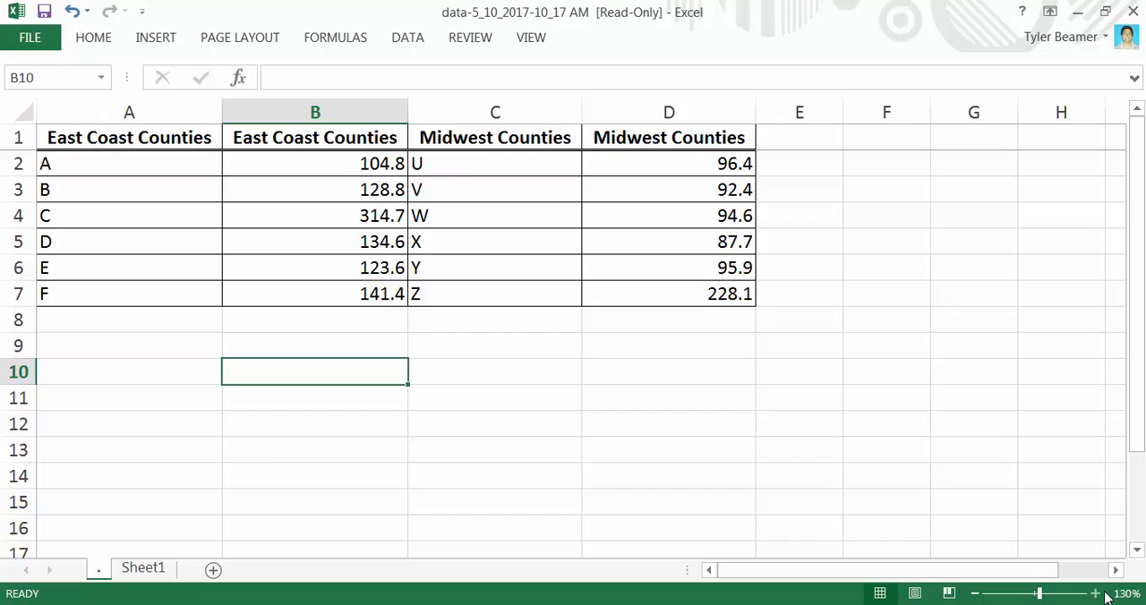
mouse_move(312, 368)
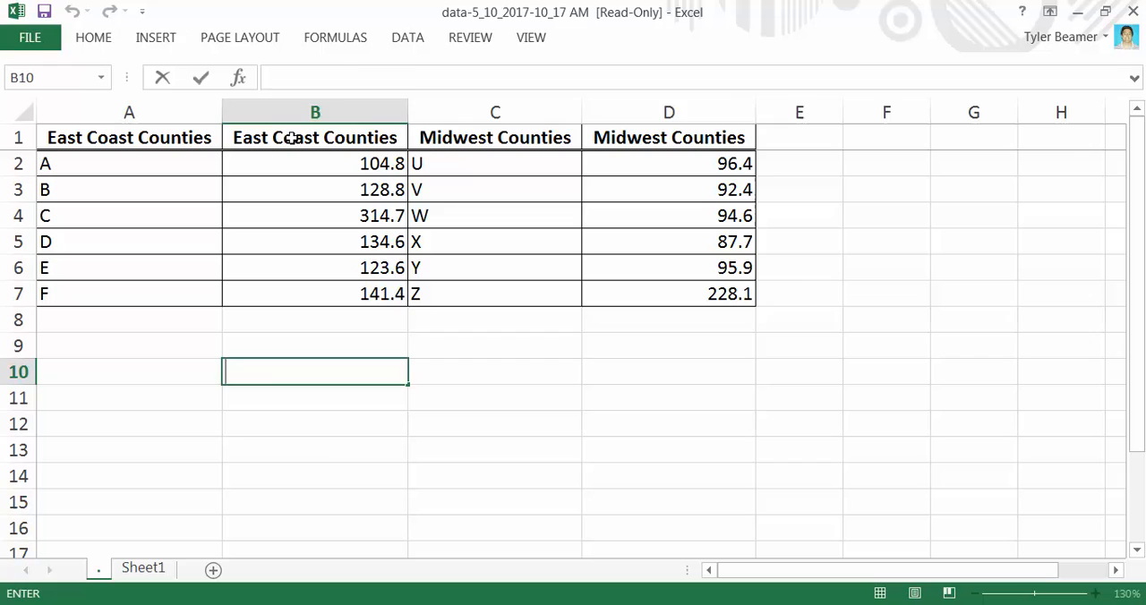
mouse_move(920, 373)
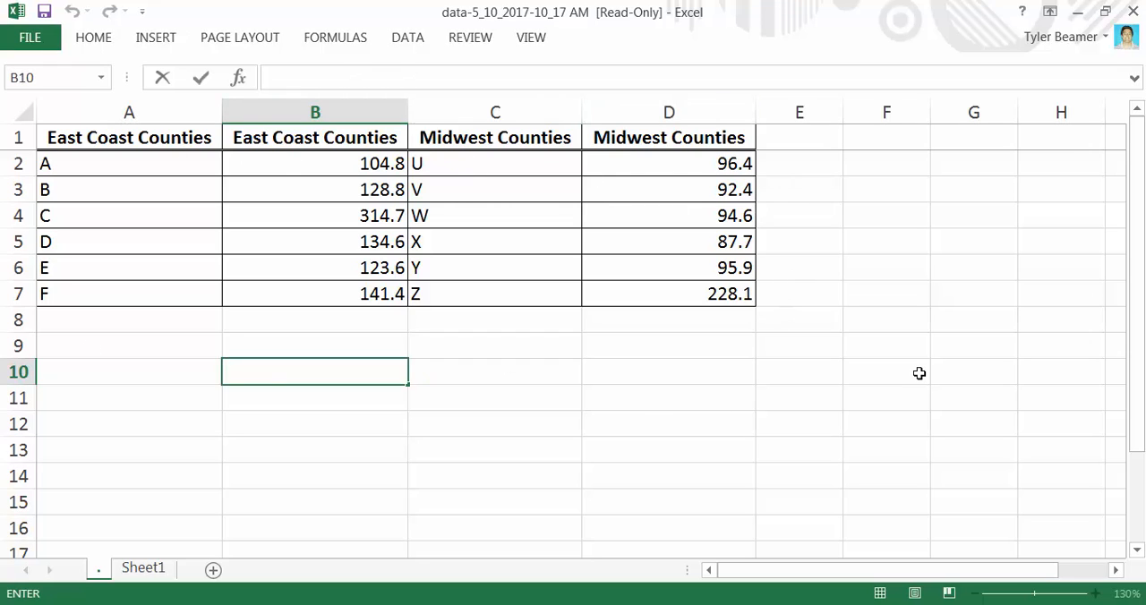
mouse_move(917, 369)
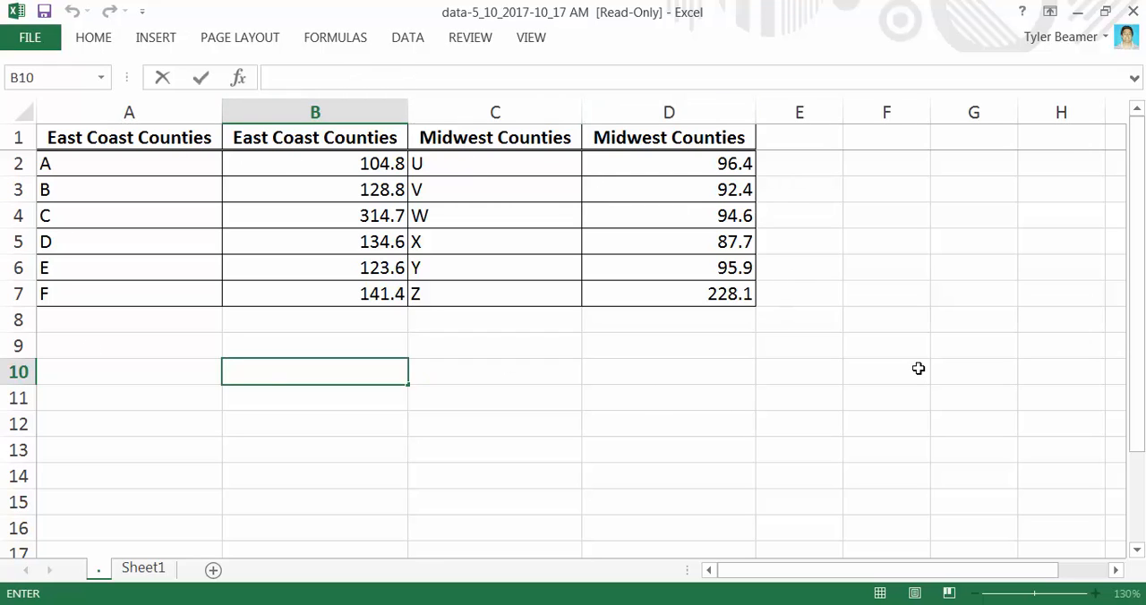
Enter =STDEV.S(B2:B7) in B10, giving the East Coast deviation 77.77435096
type("=")
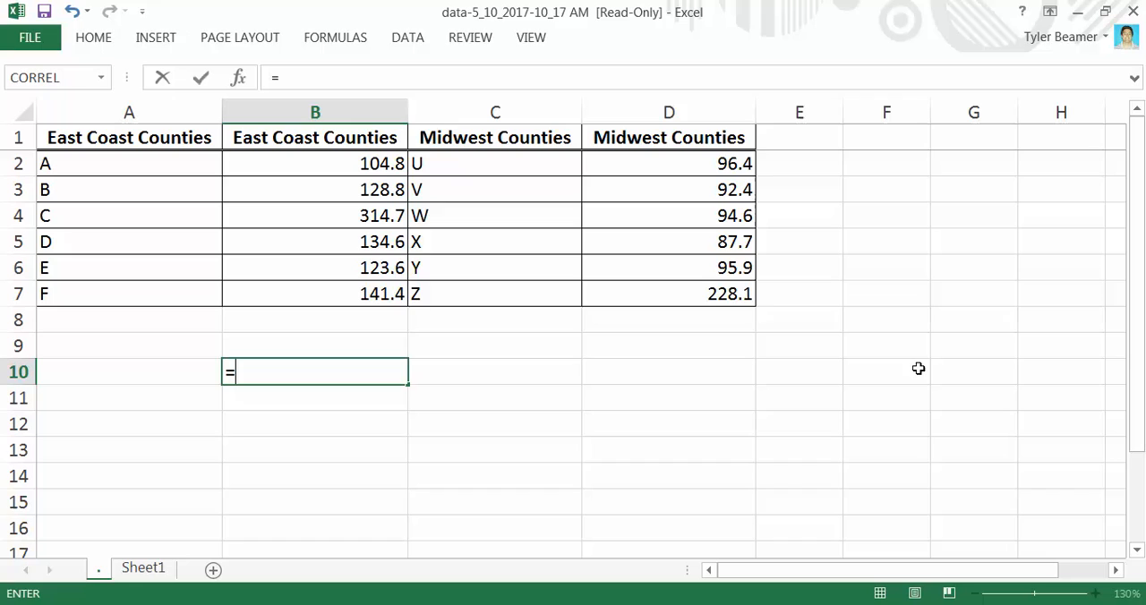
type("s")
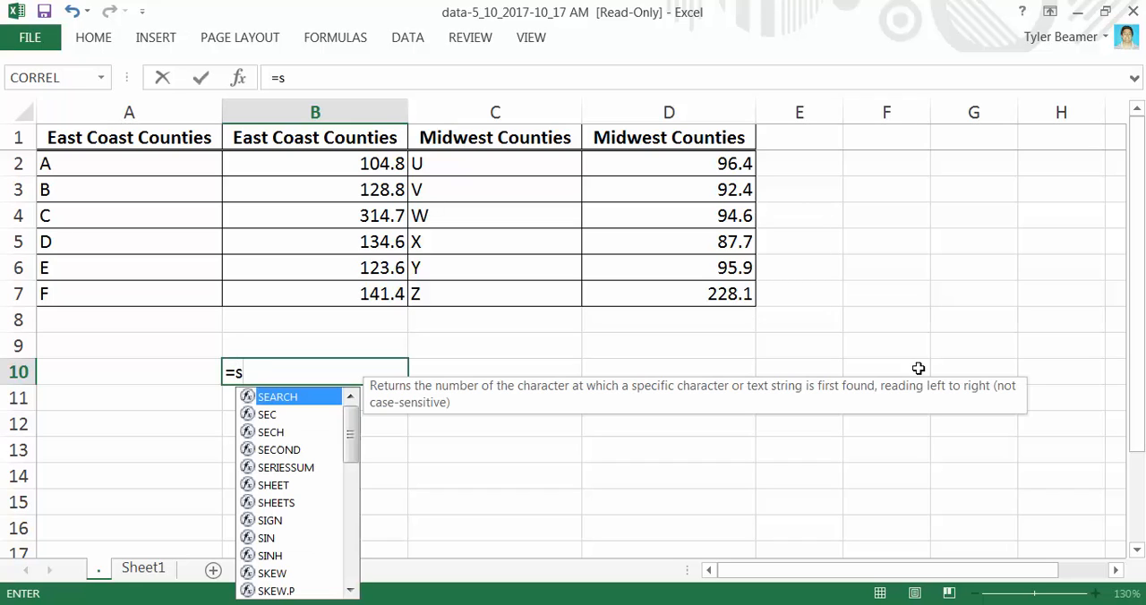
type("t")
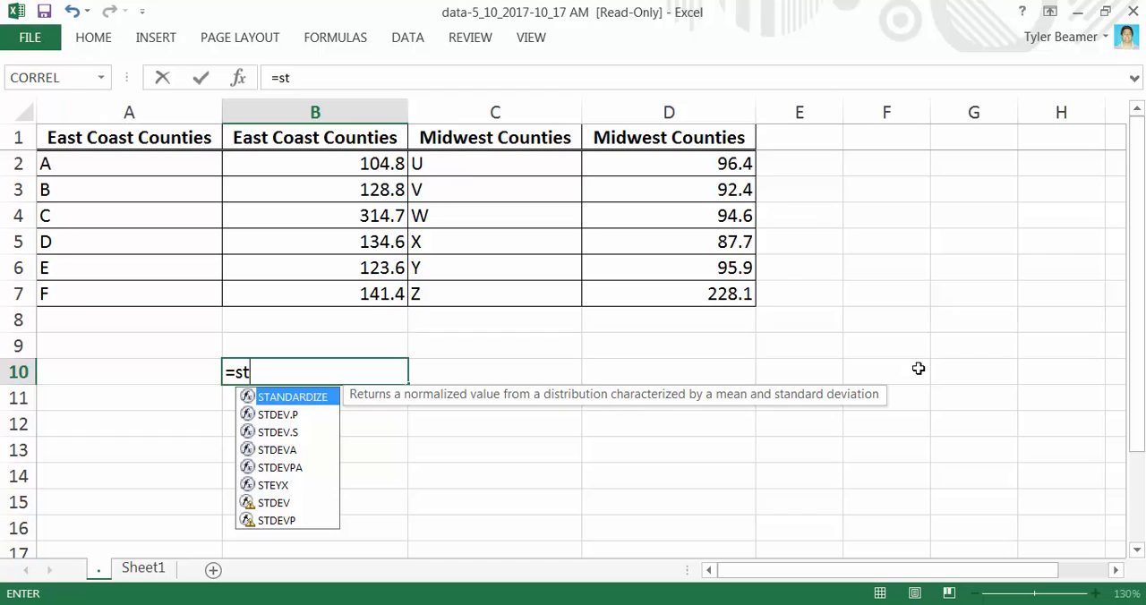
mouse_move(323, 423)
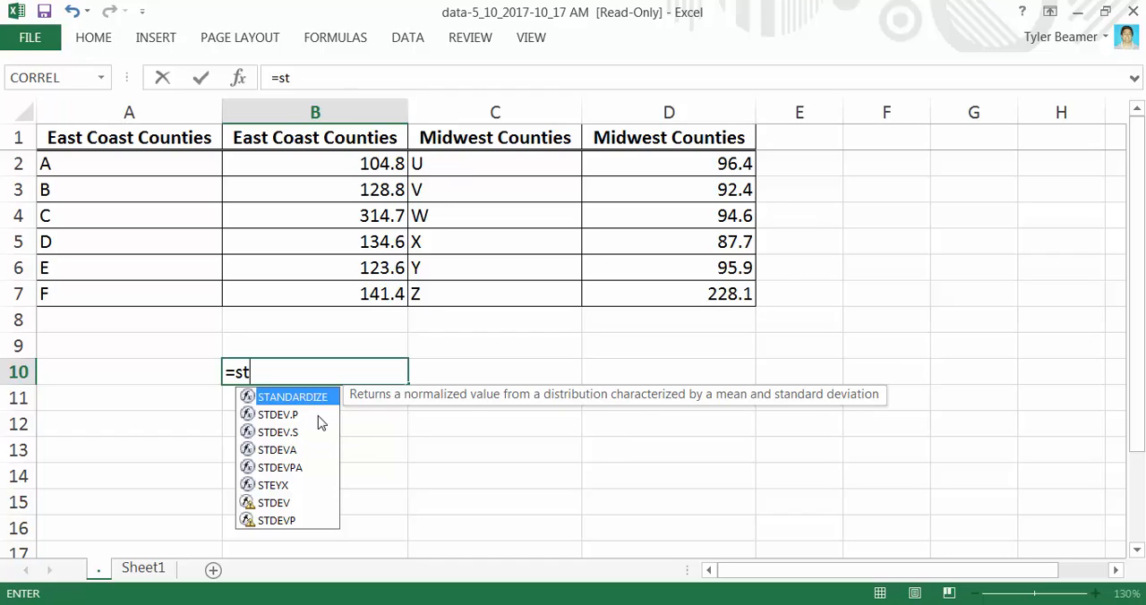
mouse_move(303, 416)
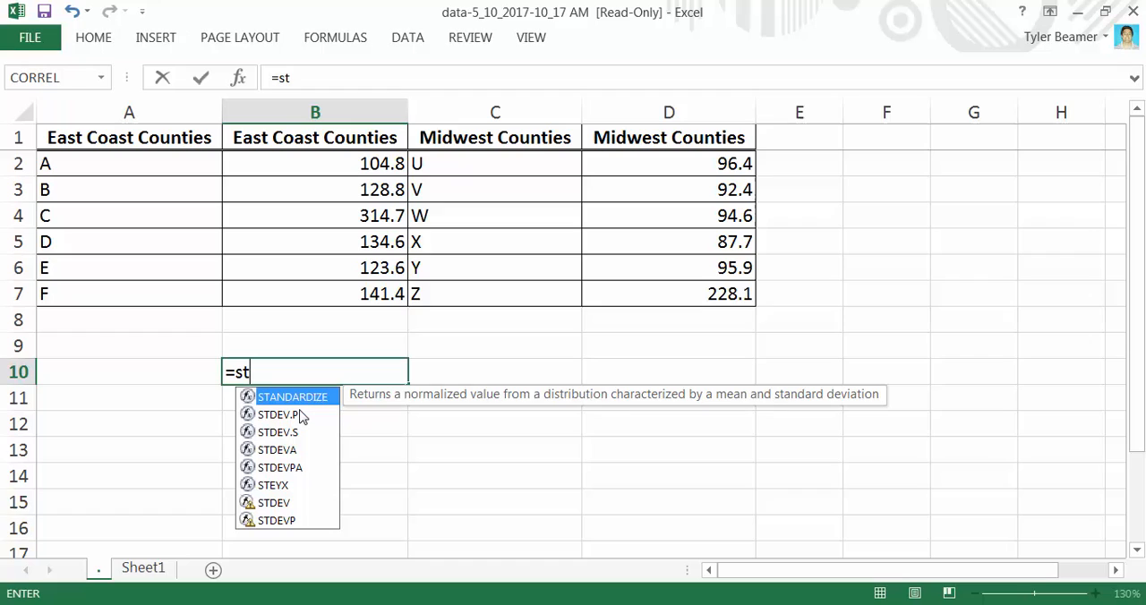
mouse_move(273, 441)
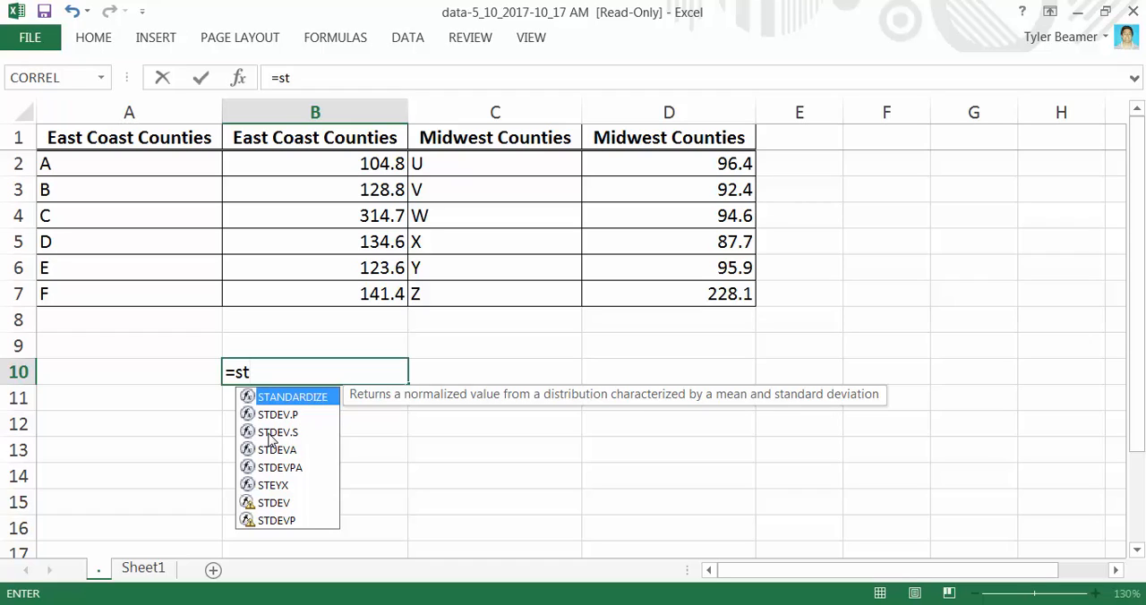
mouse_move(276, 440)
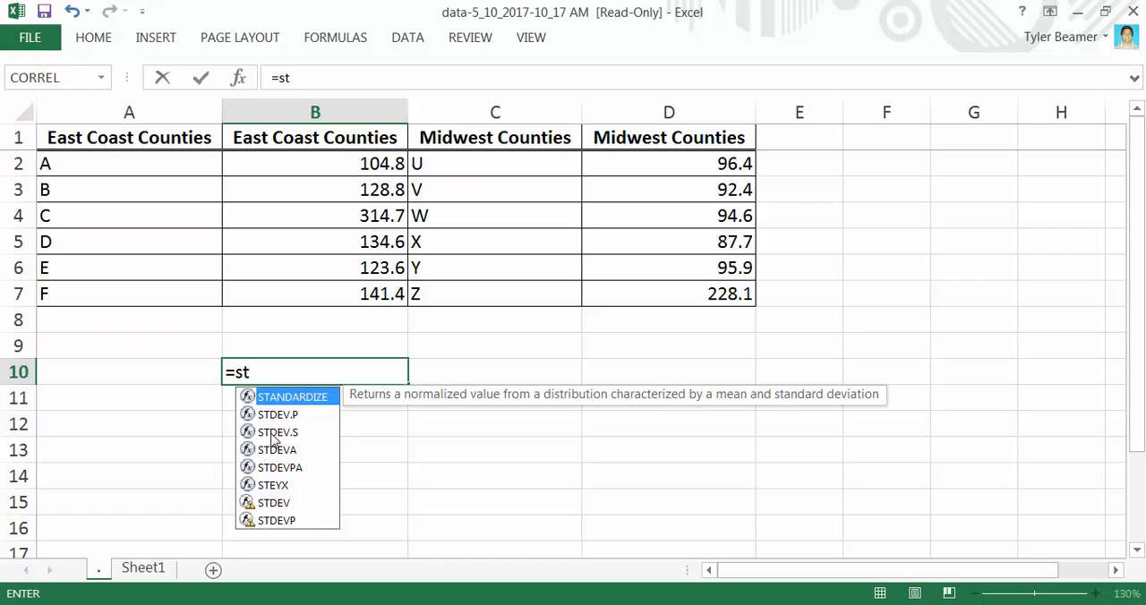
mouse_move(285, 439)
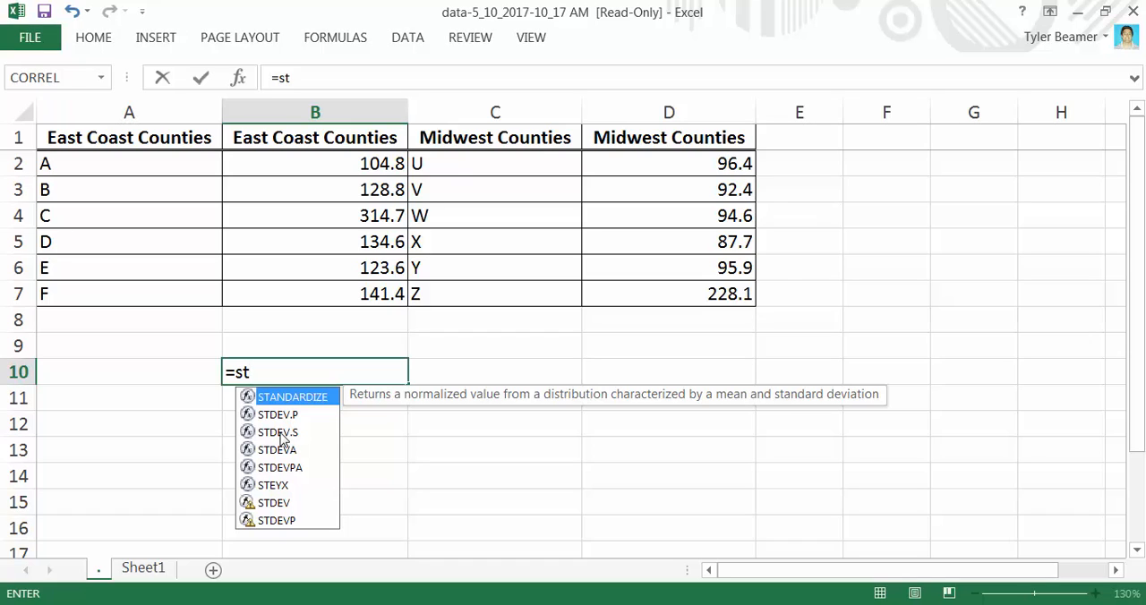
mouse_move(283, 432)
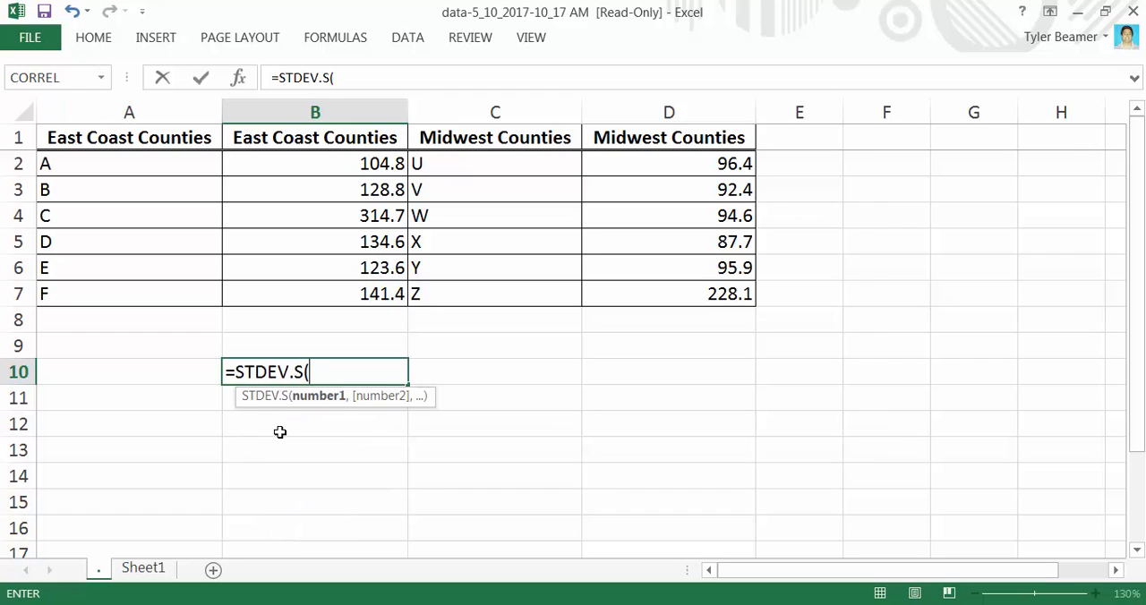
mouse_move(333, 376)
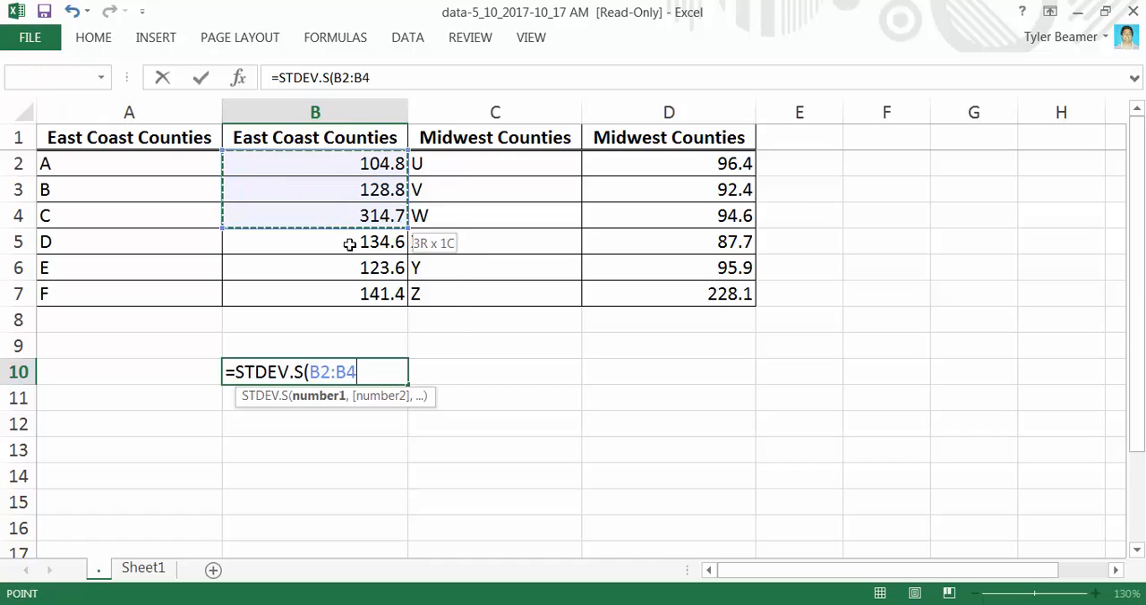
left_click_drag(316, 242, 316, 294)
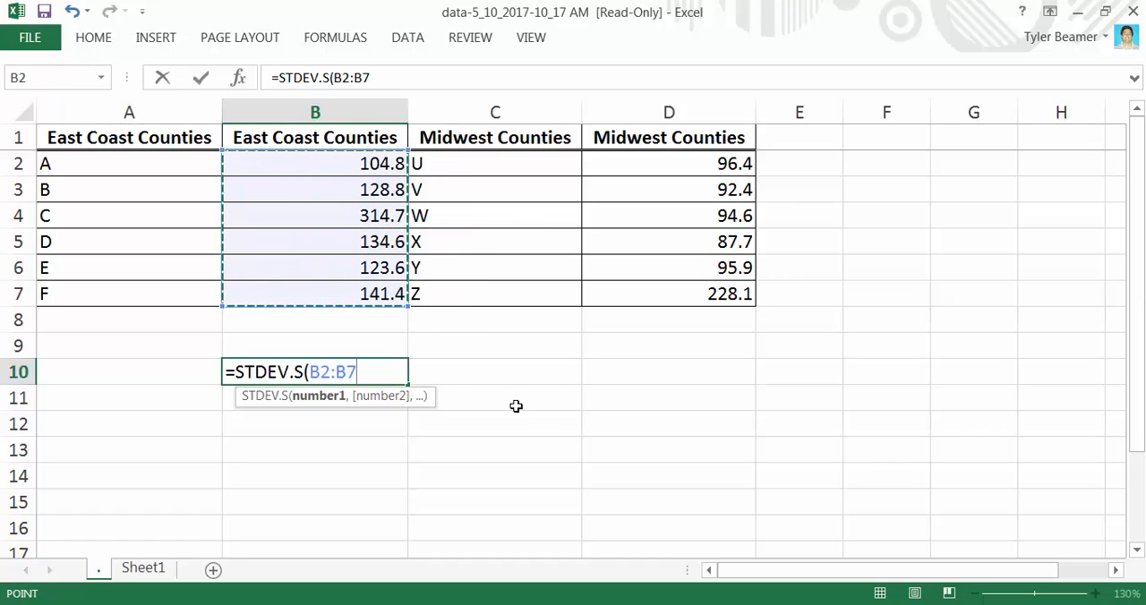
mouse_move(570, 420)
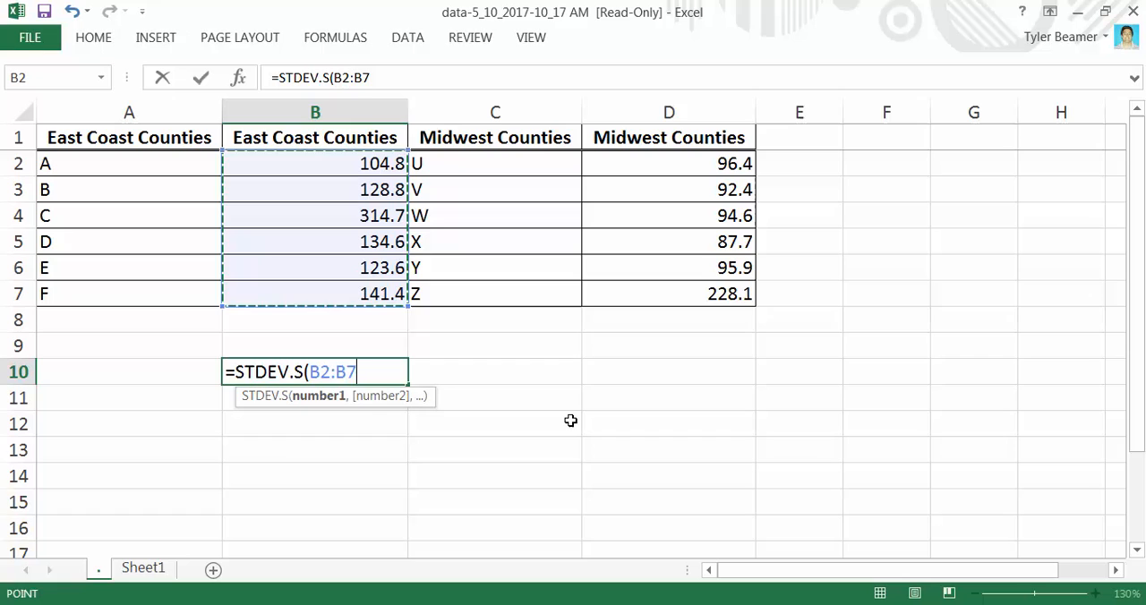
type(")")
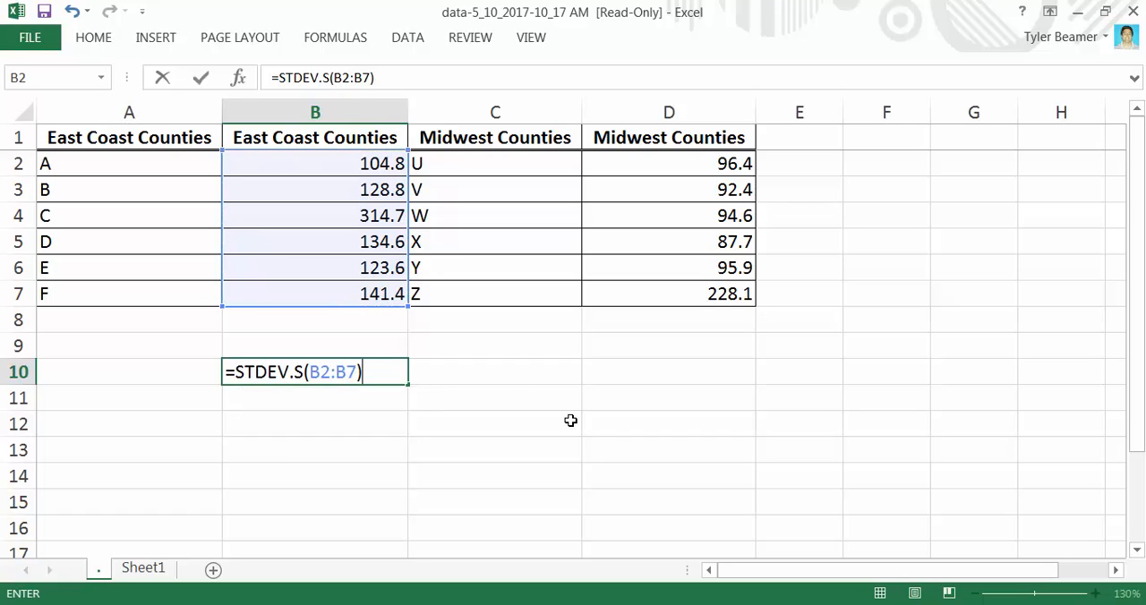
key("Enter")
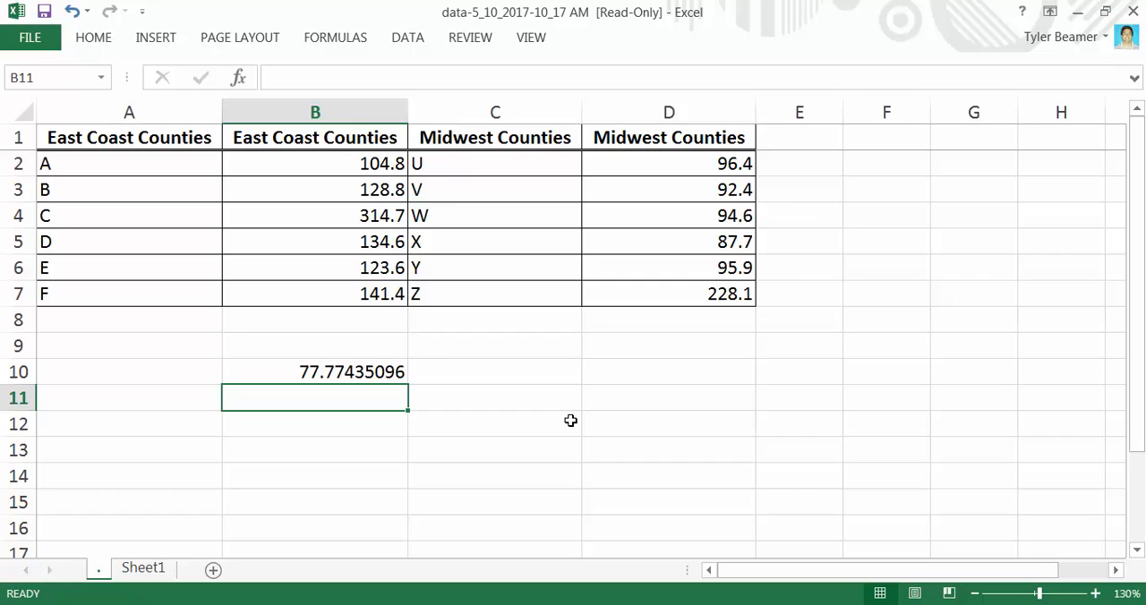
Enter =STDEV.S(D2:D7) in D10, giving the Midwest deviation 55.08222036
left_click(634, 373)
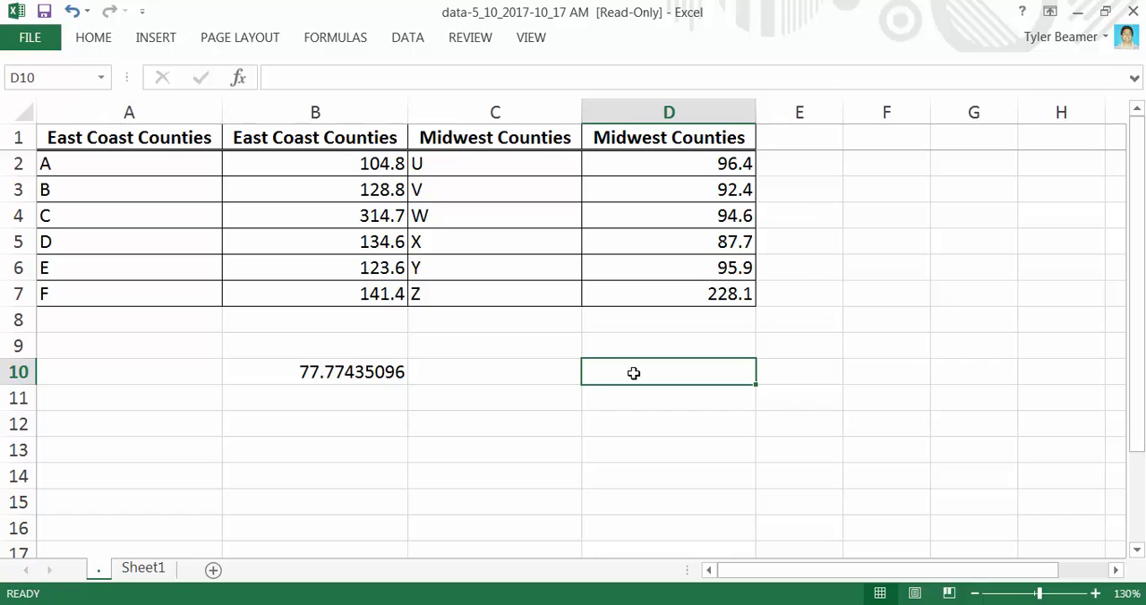
type("=s")
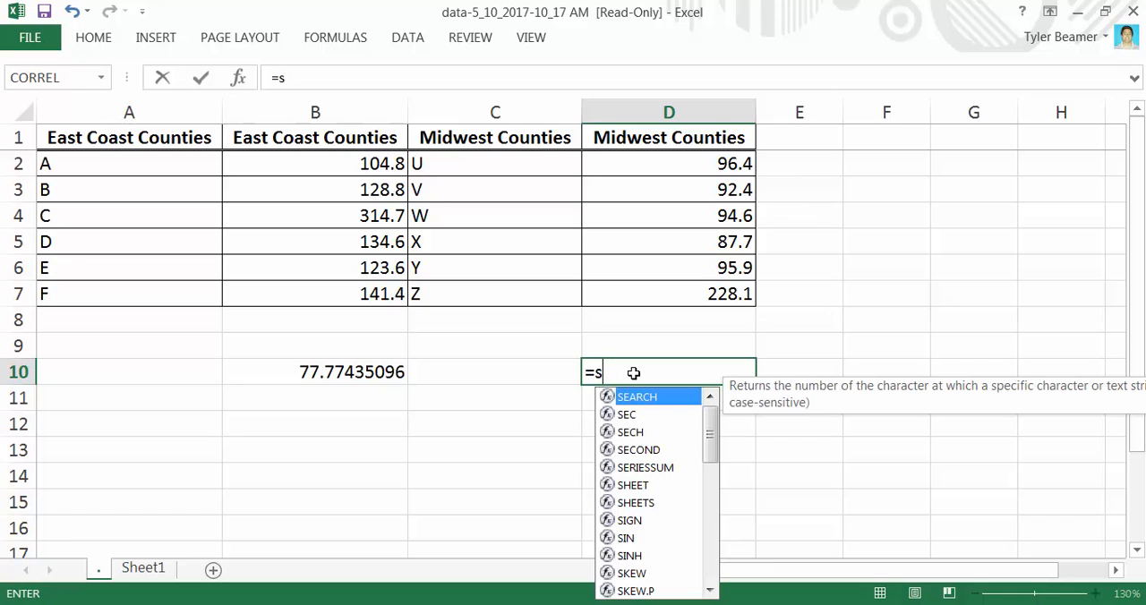
type("t")
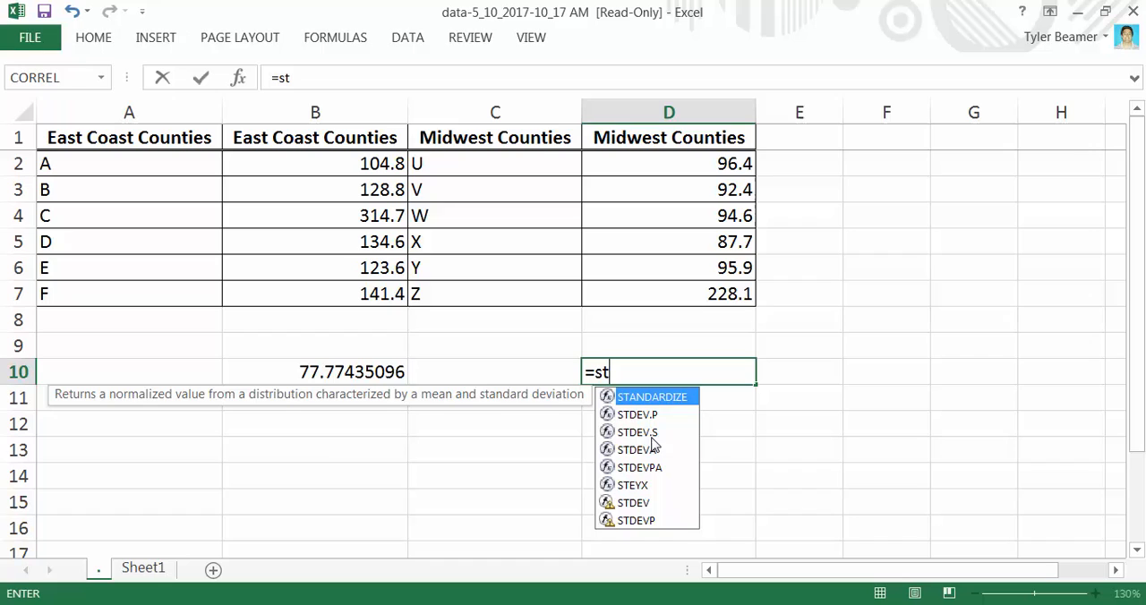
mouse_move(650, 433)
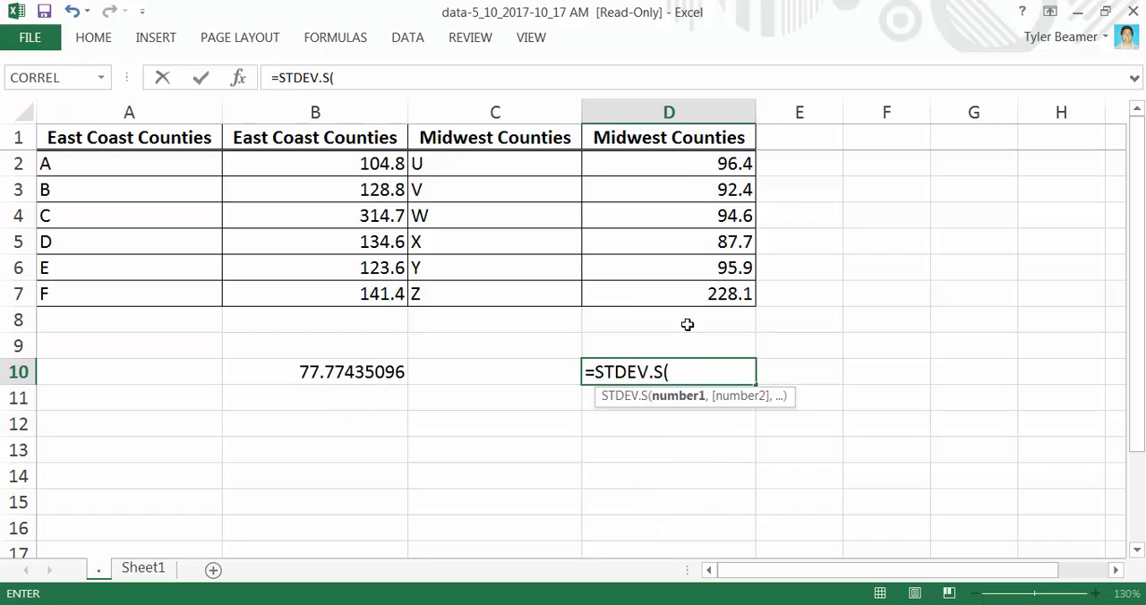
left_click_drag(668, 163, 668, 269)
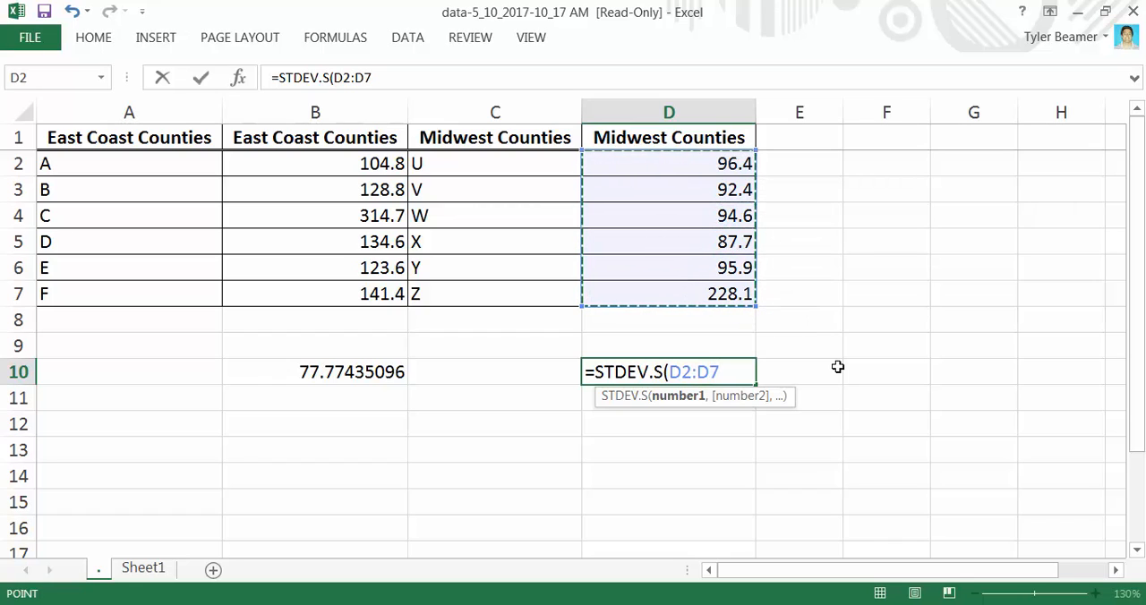
type(")")
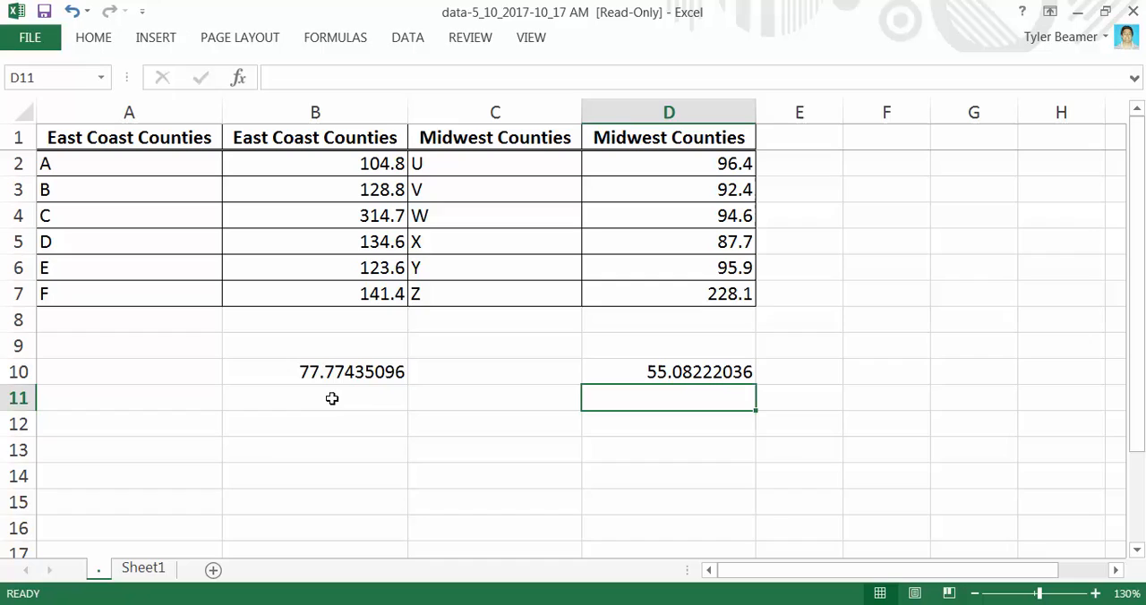
mouse_move(351, 421)
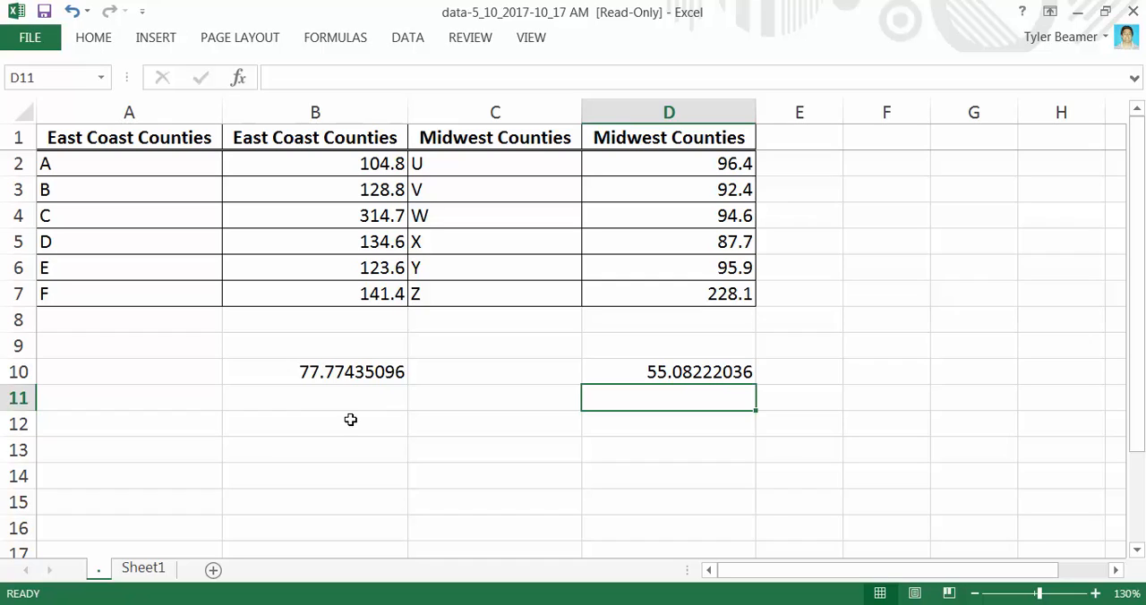
mouse_move(344, 421)
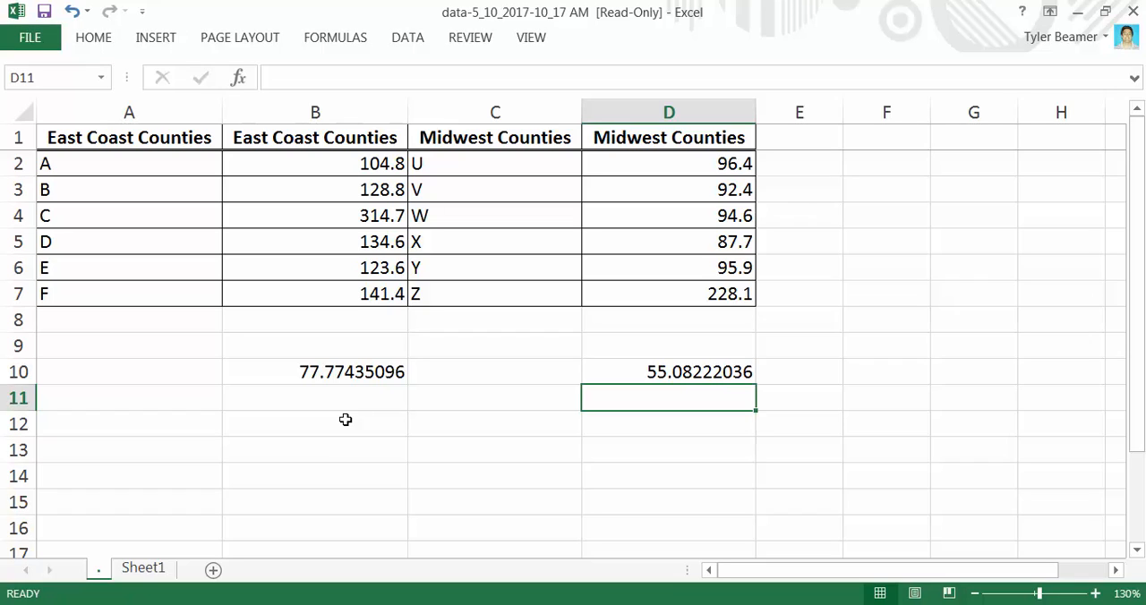
mouse_move(369, 297)
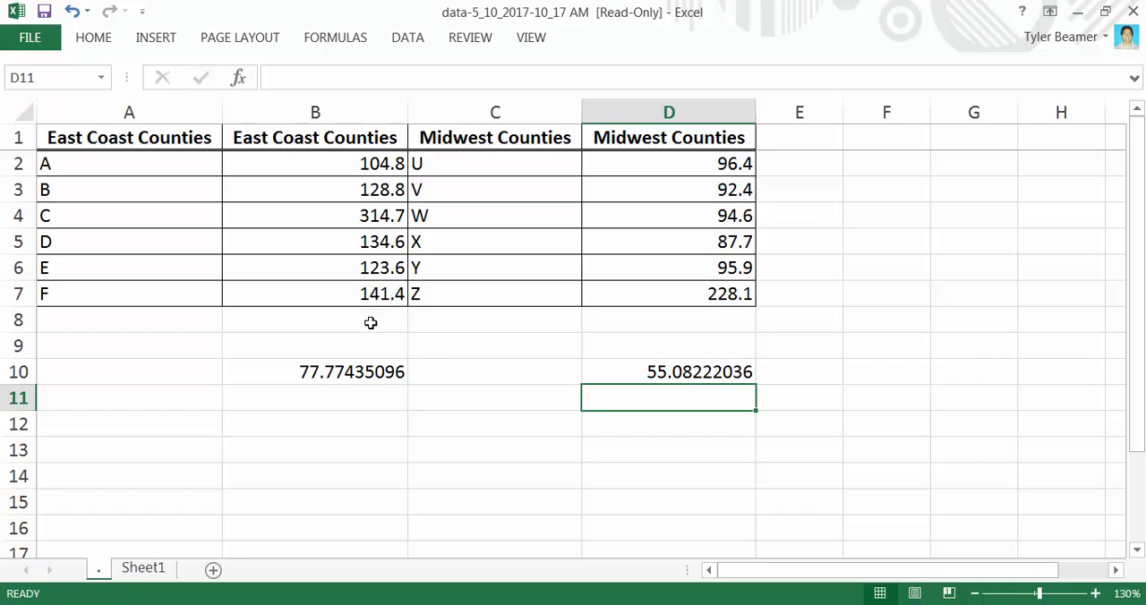
mouse_move(762, 315)
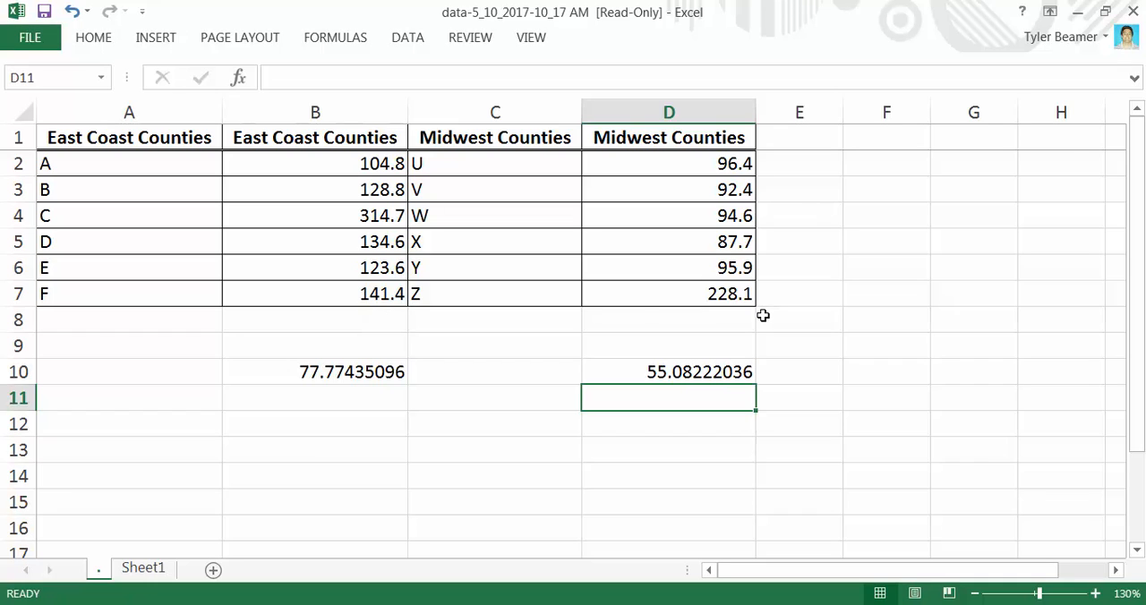
mouse_move(750, 136)
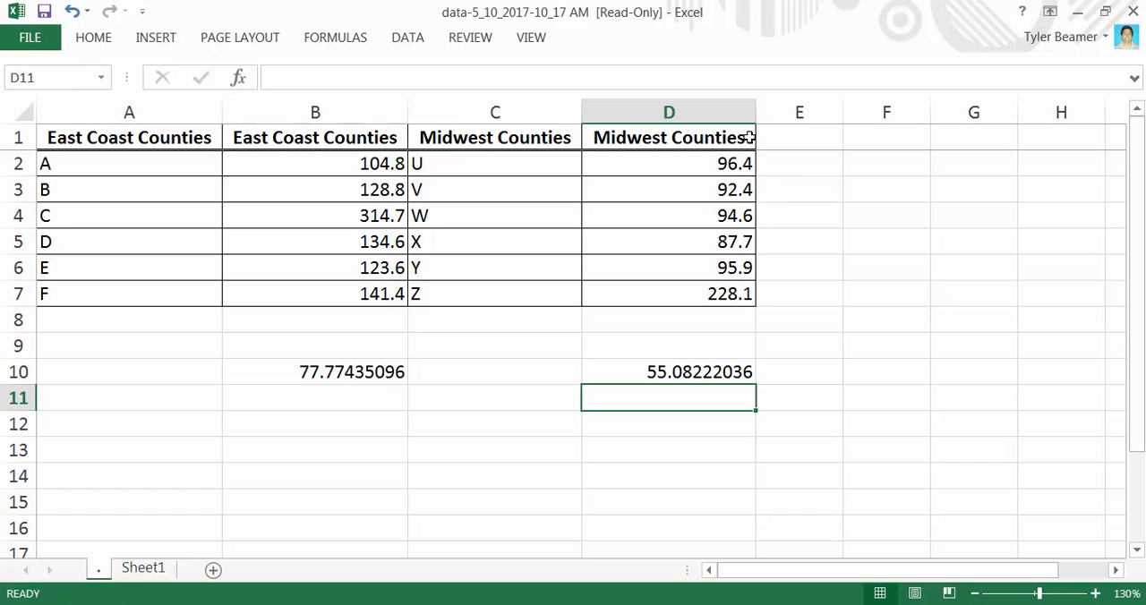
mouse_move(831, 279)
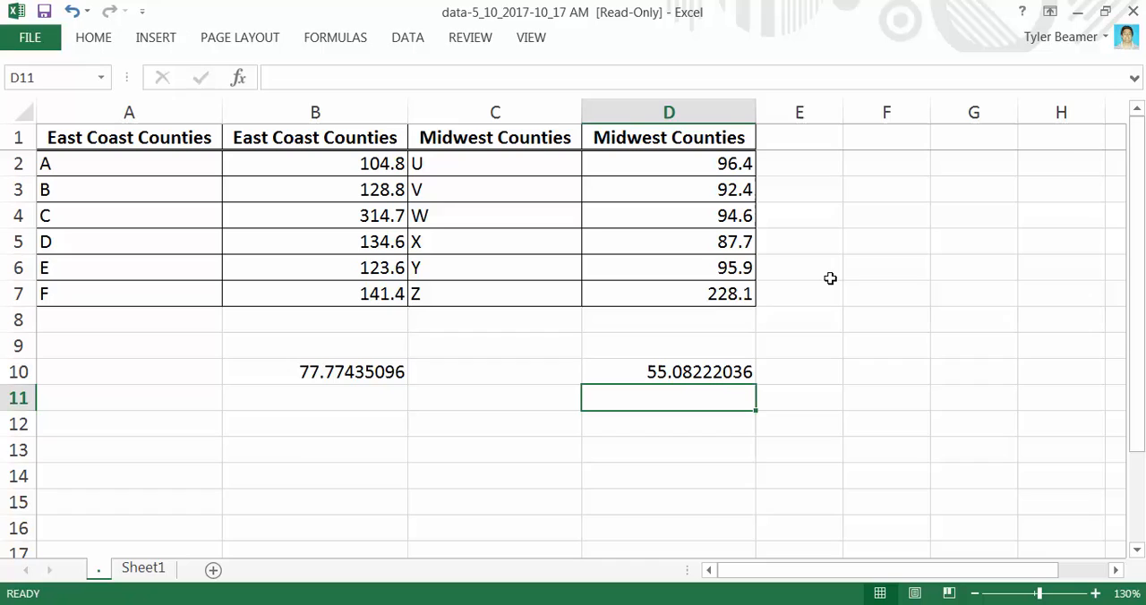
mouse_move(845, 306)
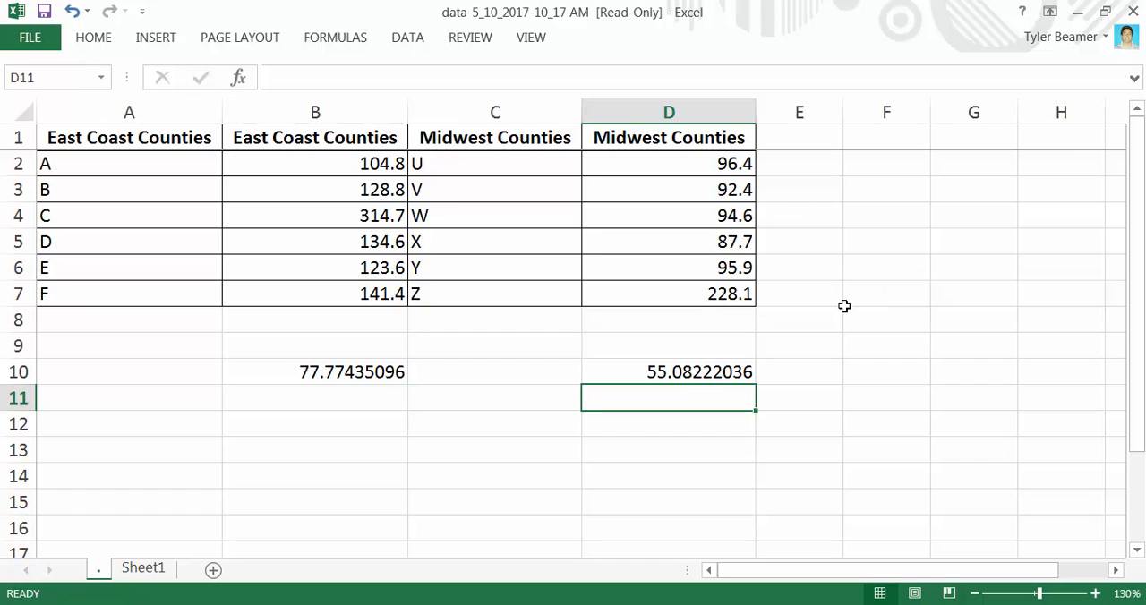
mouse_move(870, 264)
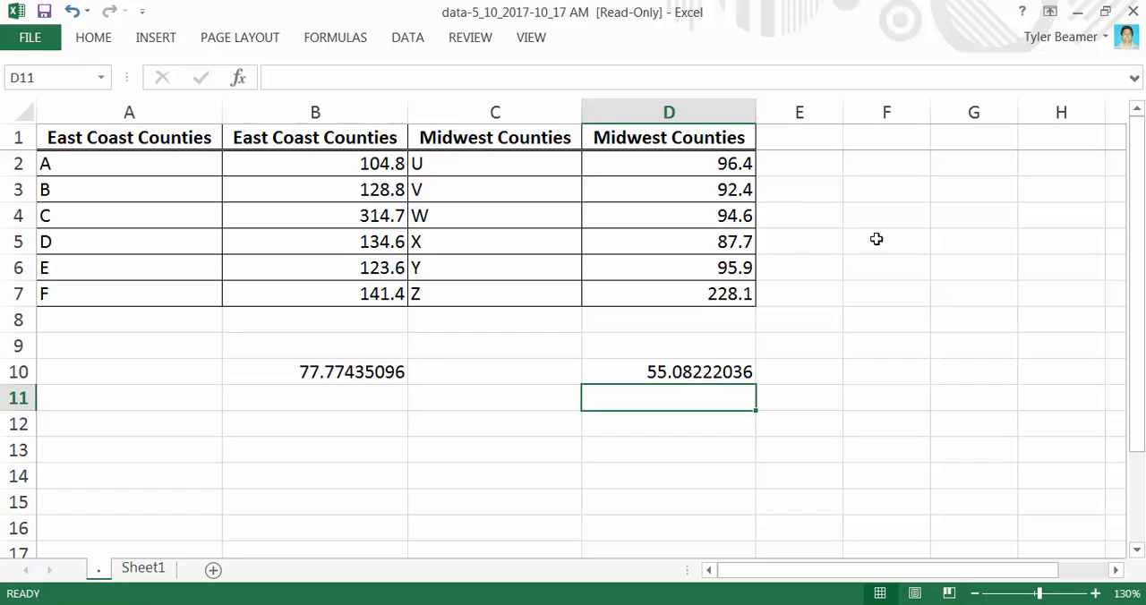
mouse_move(950, 226)
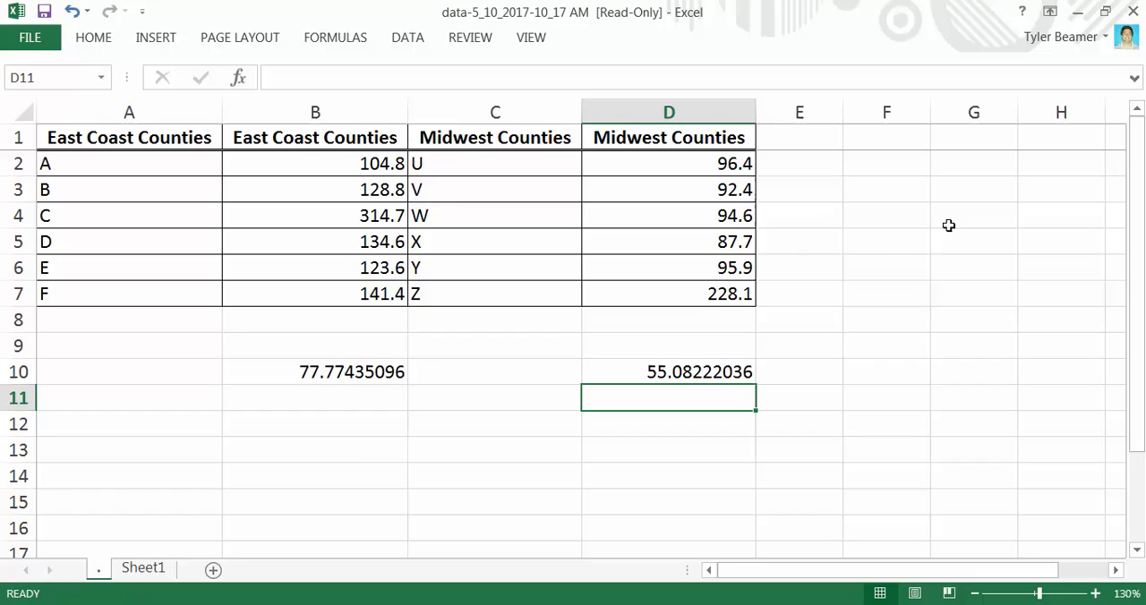